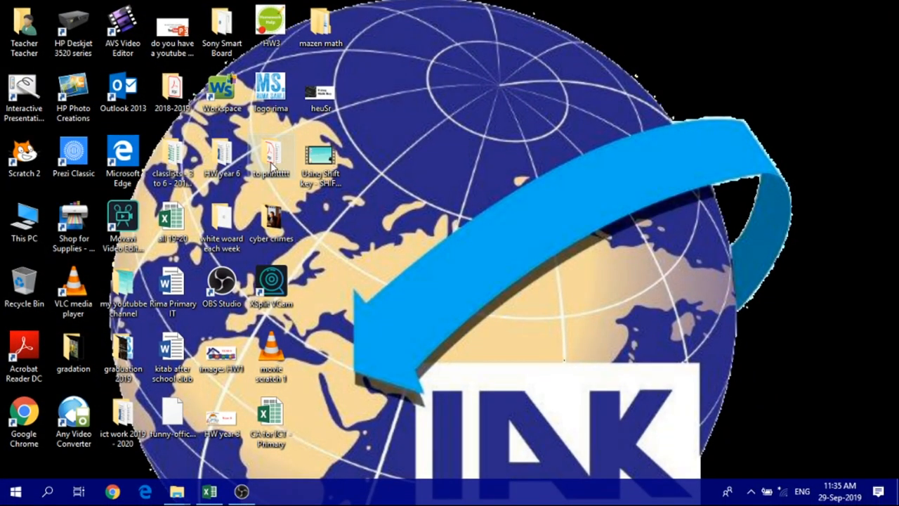
Open the 'year 4 - Biscuits recipe' document from the 'to printtttt' desktop folder.
double_click(271, 158)
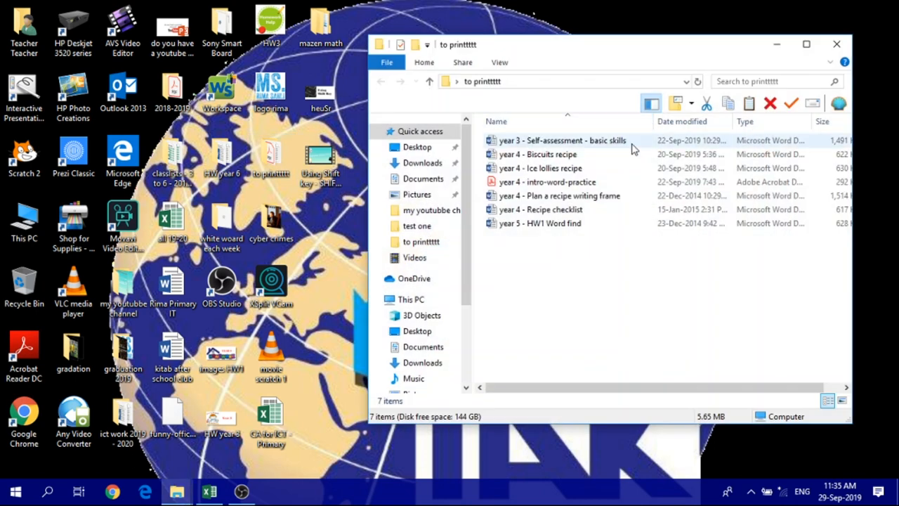
double_click(539, 154)
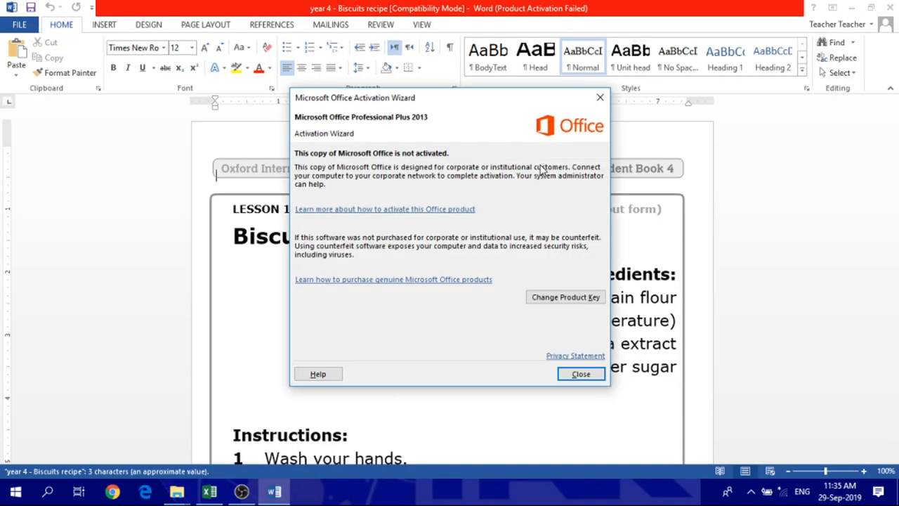
Close the Microsoft Office Activation Wizard notice.
left_click(580, 373)
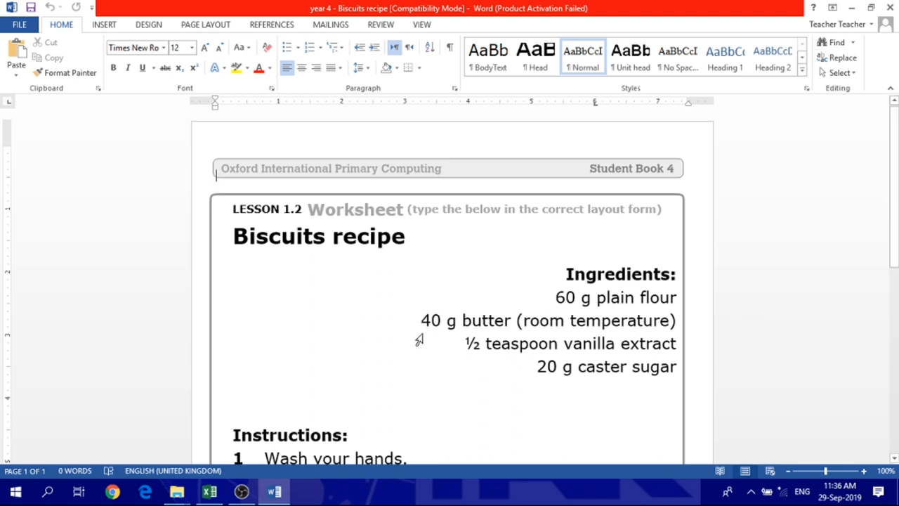
mouse_move(434, 212)
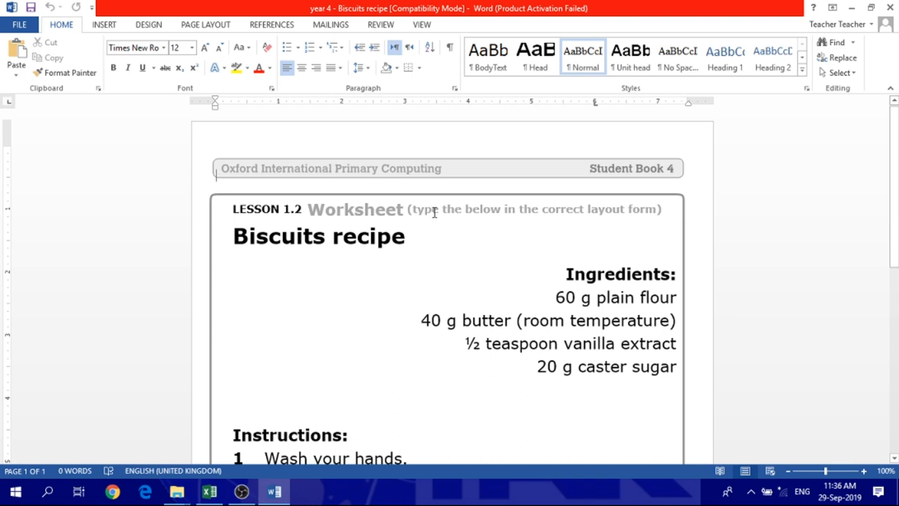
mouse_move(427, 371)
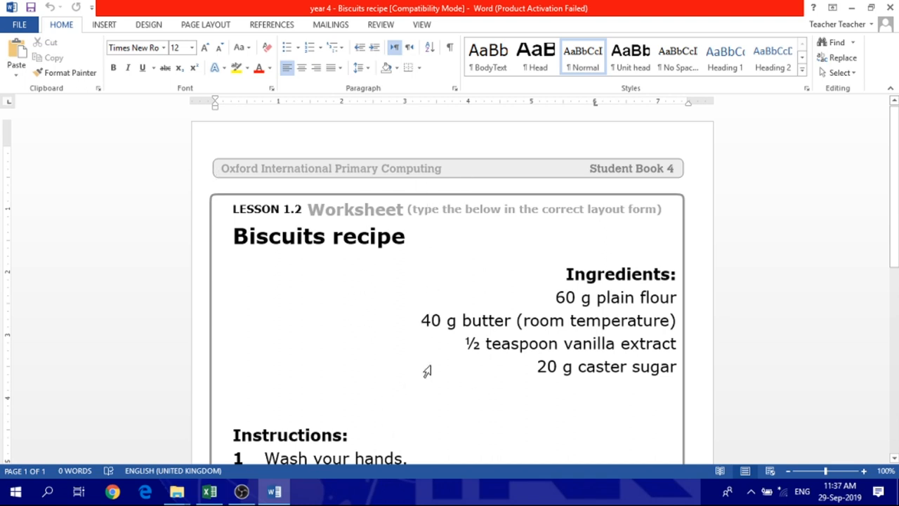
scroll("down", 3)
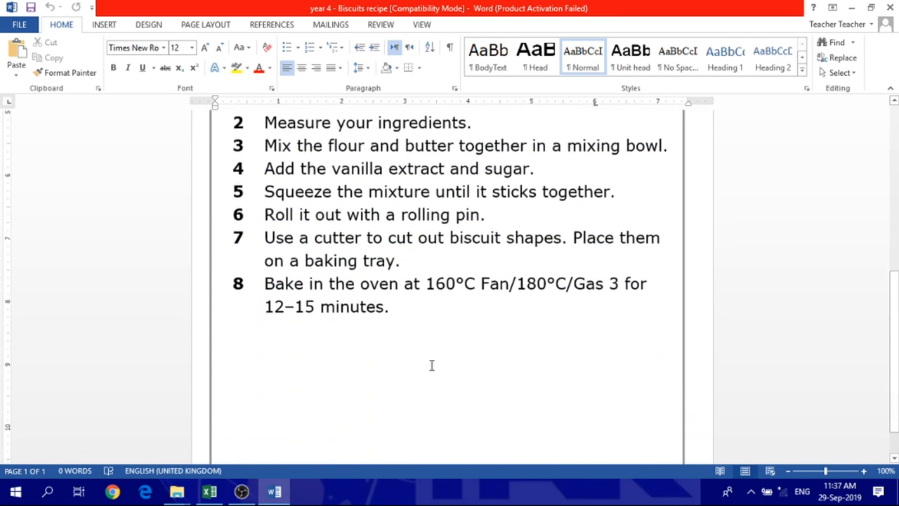
scroll("up", 3)
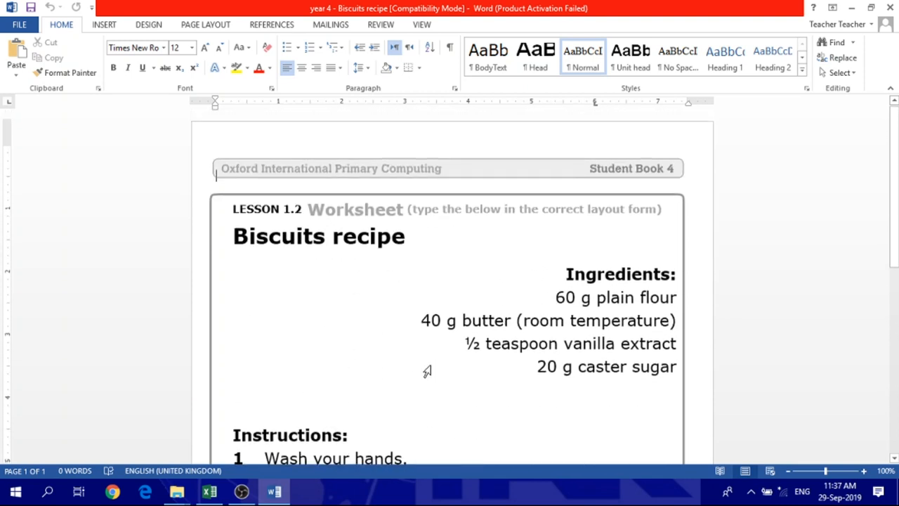
scroll("down", 3)
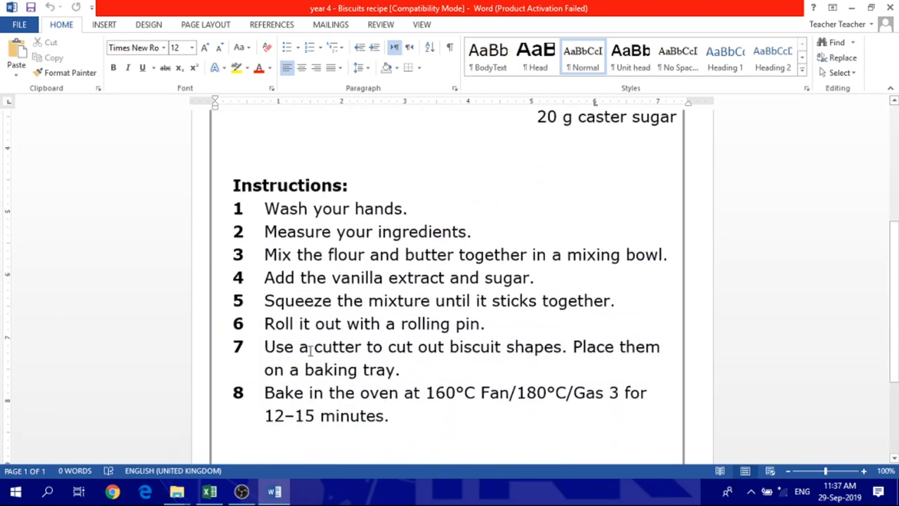
scroll("up", 3)
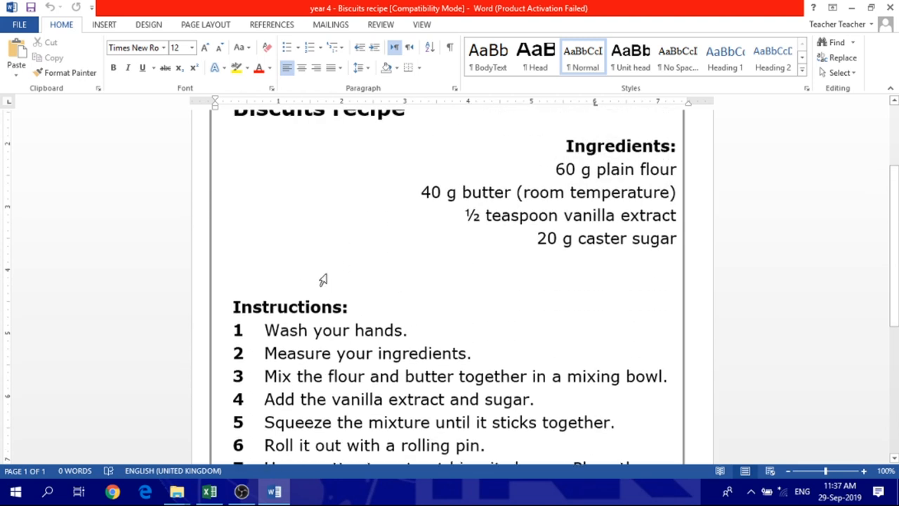
scroll("up", 3)
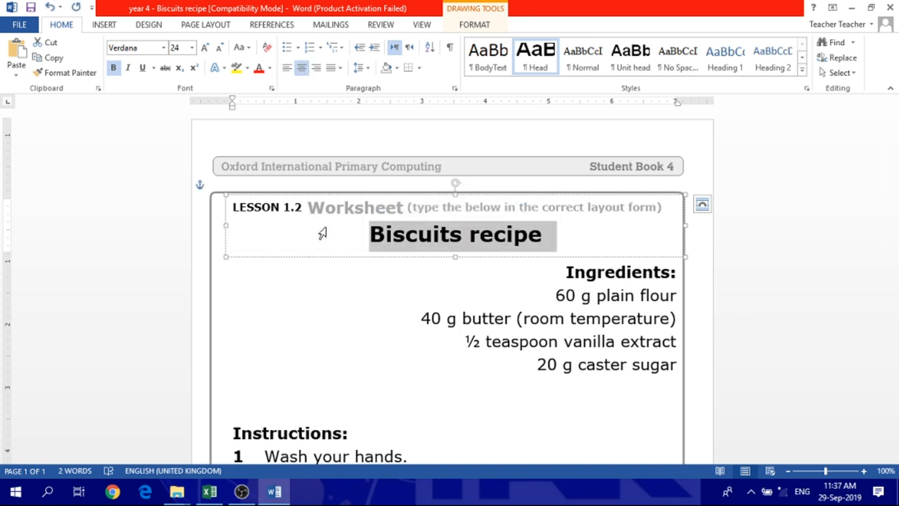
mouse_move(390, 394)
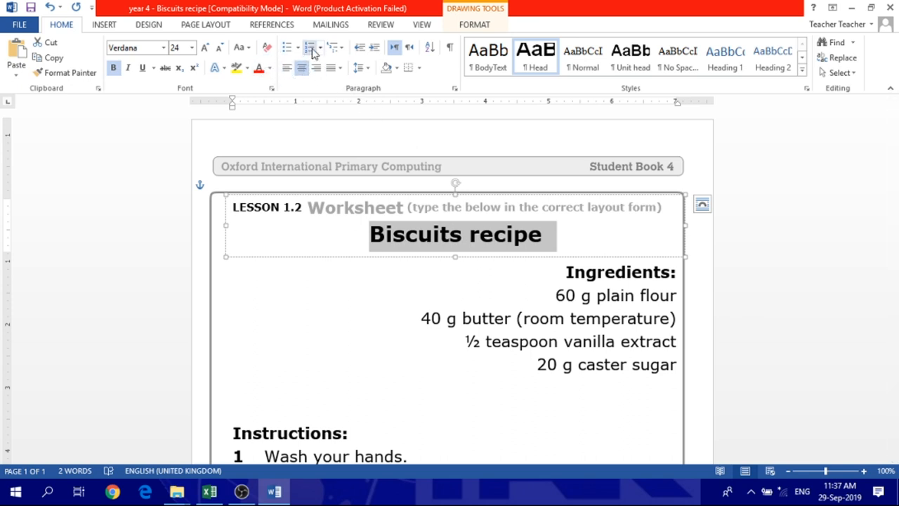
mouse_move(285, 83)
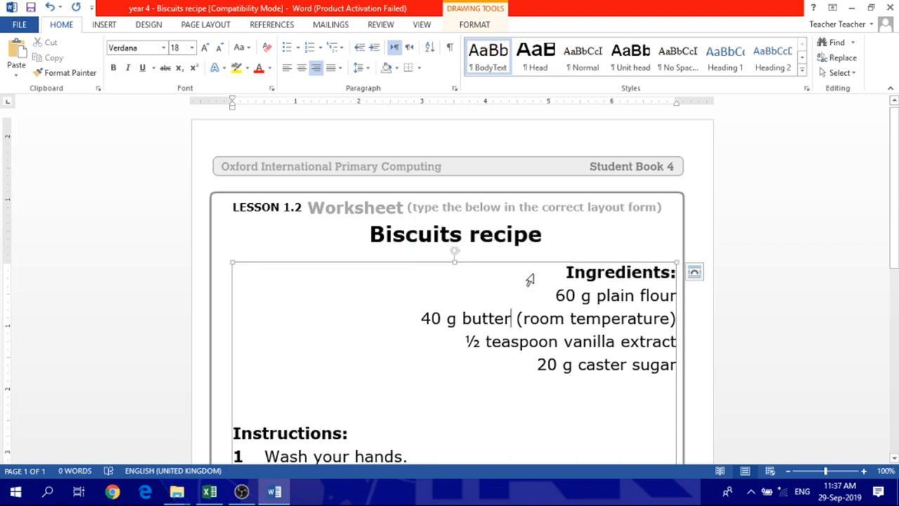
Centre the Ingredients: heading and left-align the four ingredient lines, starting '60 g plain flour'.
double_click(619, 272)
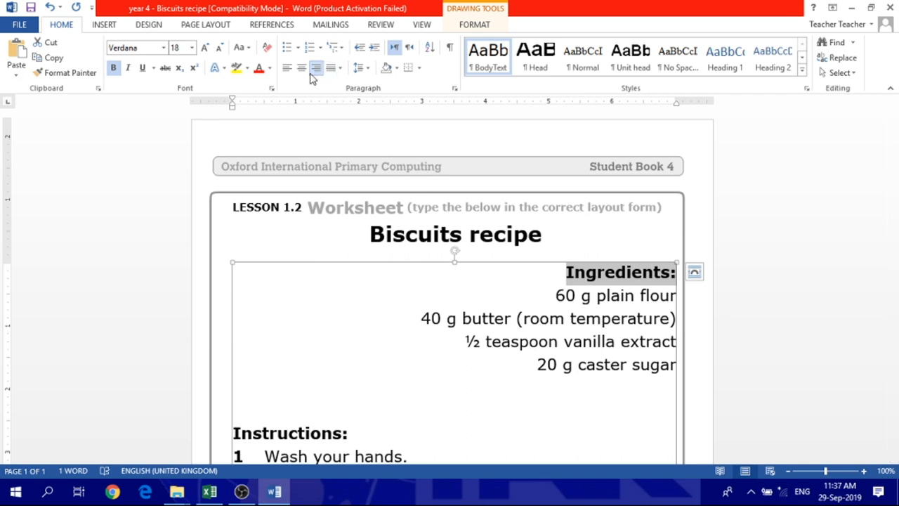
mouse_move(301, 68)
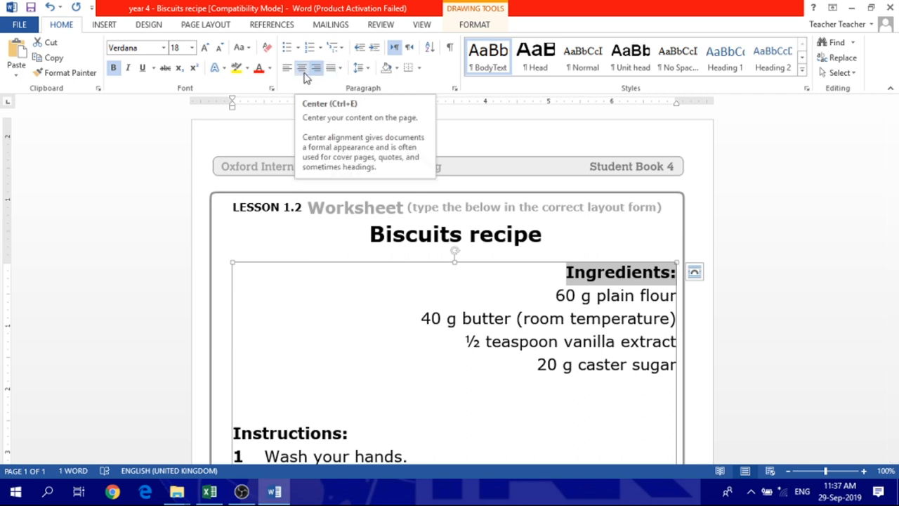
left_click(302, 68)
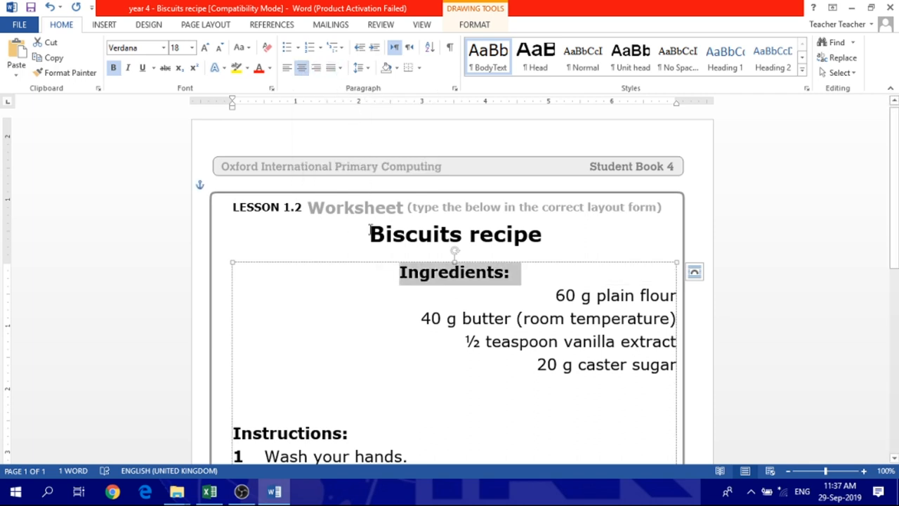
double_click(615, 295)
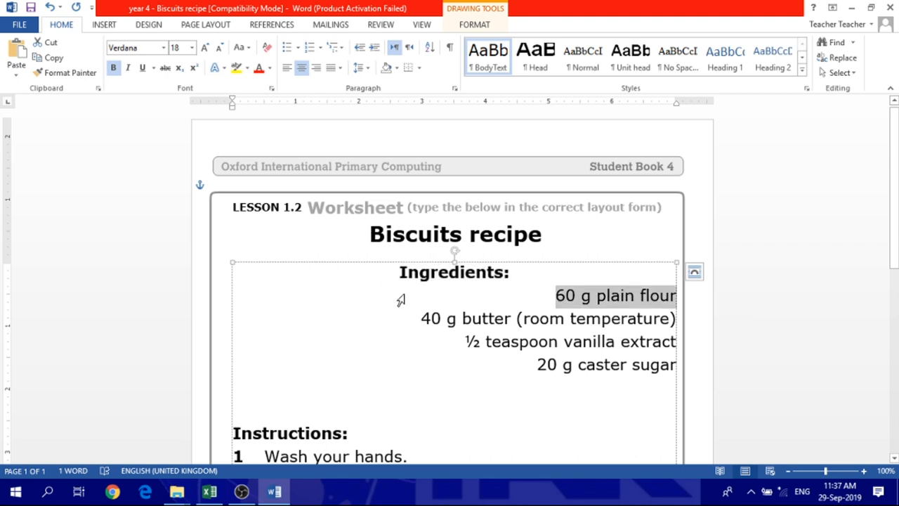
left_click_drag(401, 295, 412, 363)
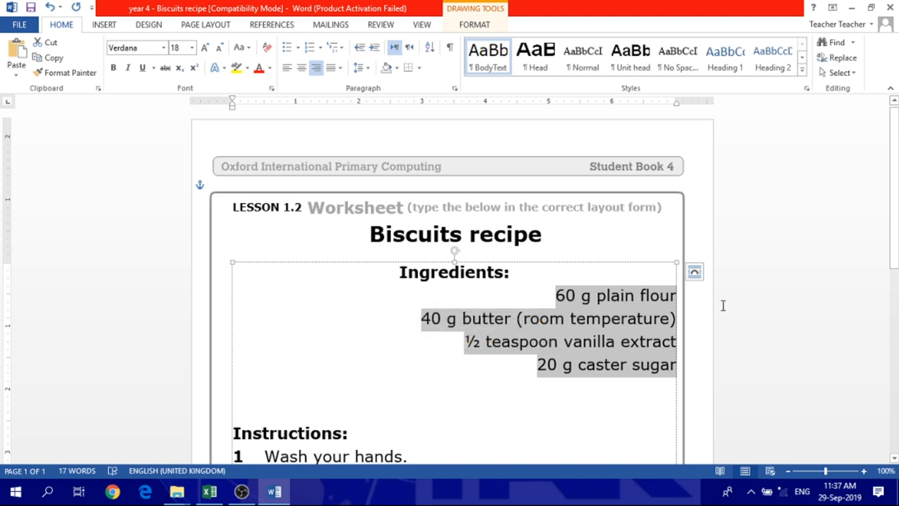
mouse_move(454, 354)
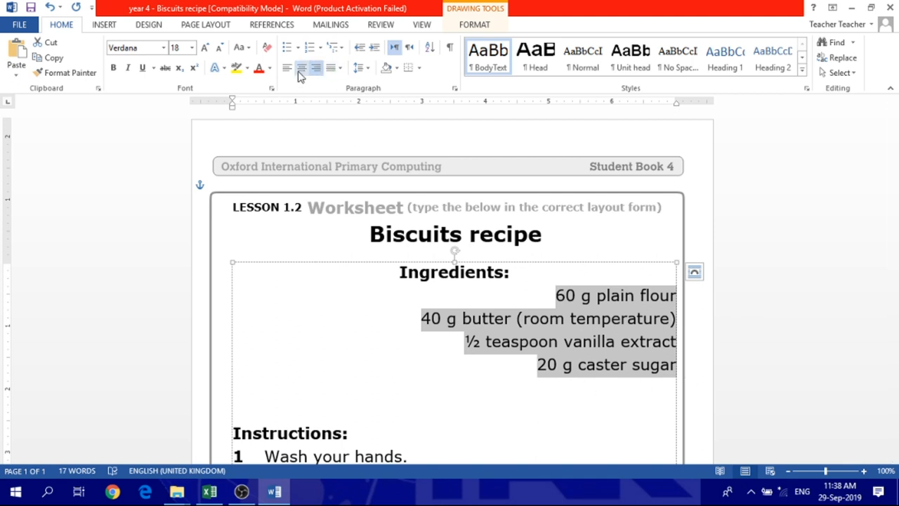
mouse_move(594, 377)
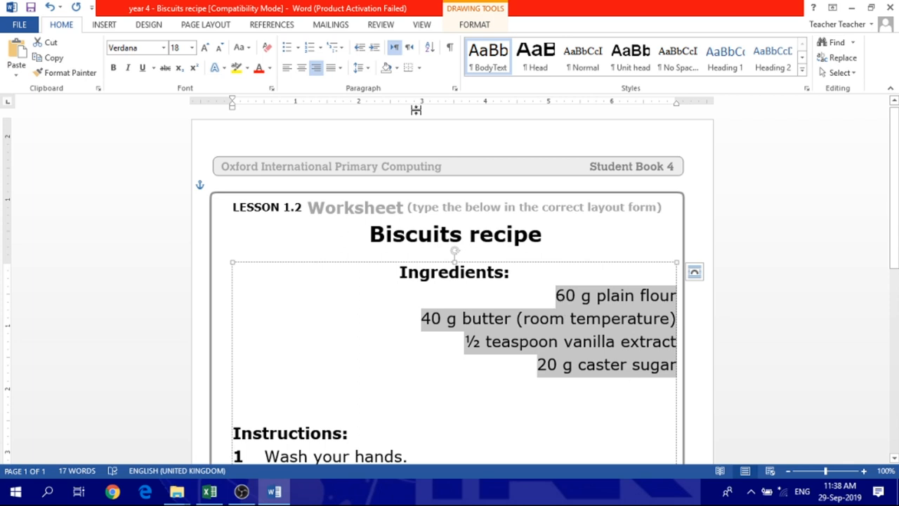
mouse_move(302, 68)
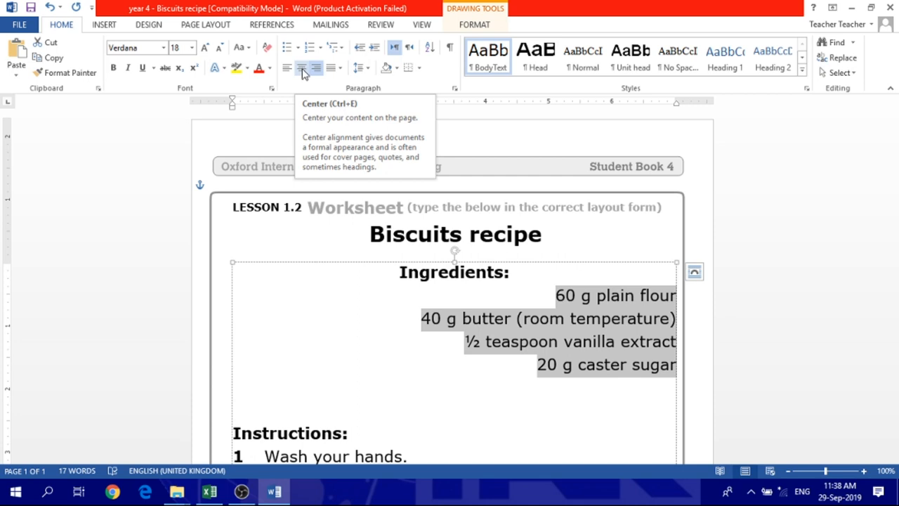
mouse_move(286, 72)
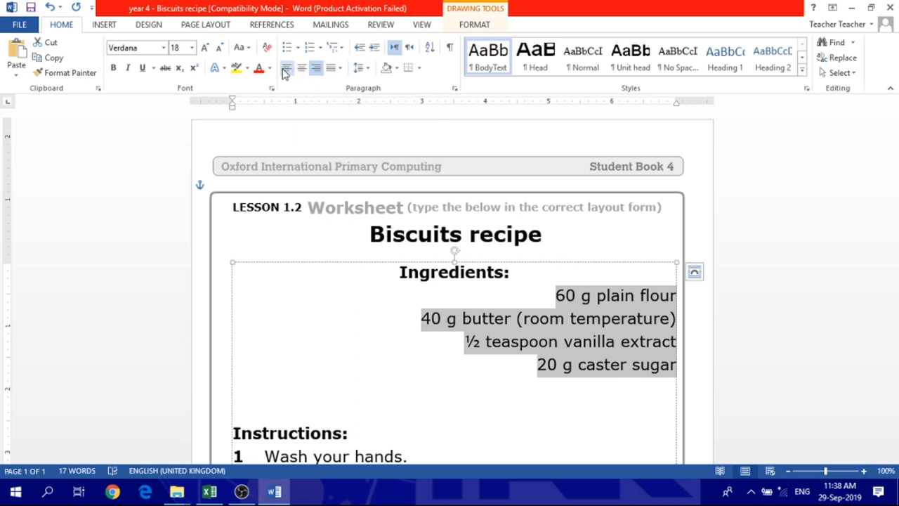
mouse_move(286, 68)
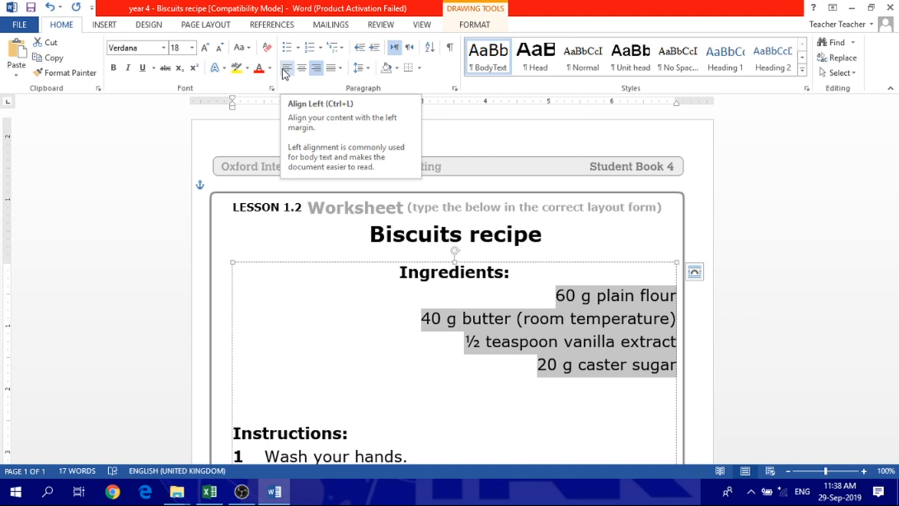
left_click(287, 68)
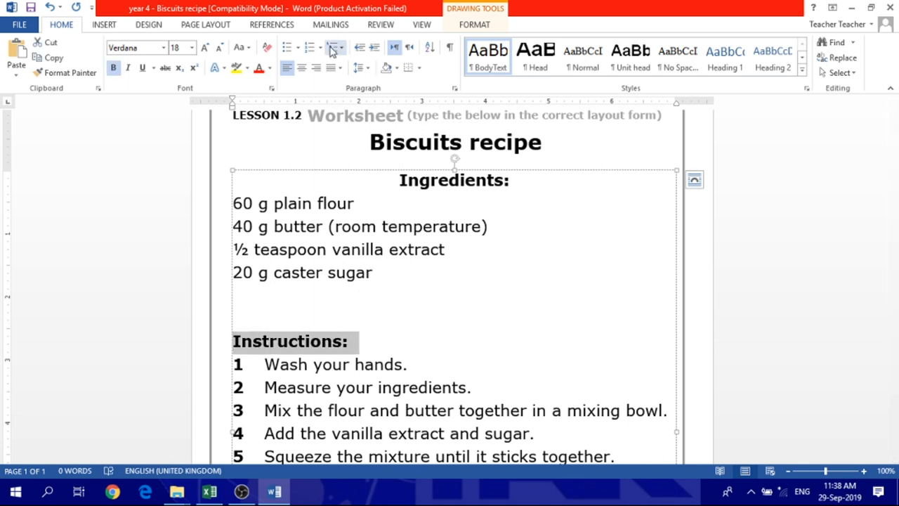
Centre the Instructions: heading, review numbered steps 1-5, and select the recipe text box.
left_click(302, 68)
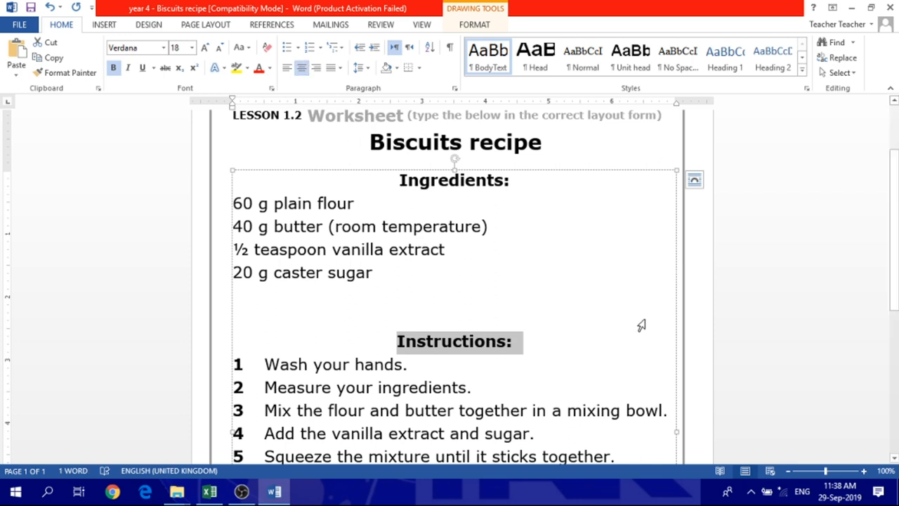
scroll("down", 3)
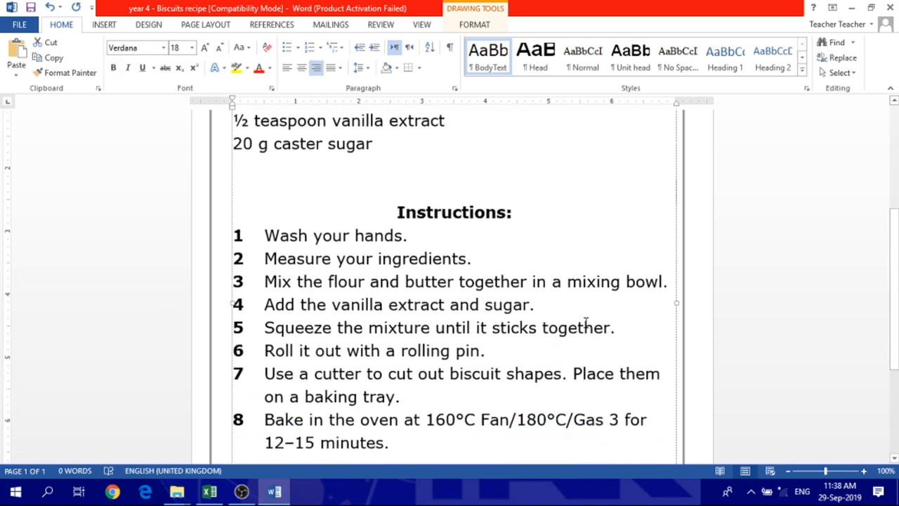
scroll("up", 3)
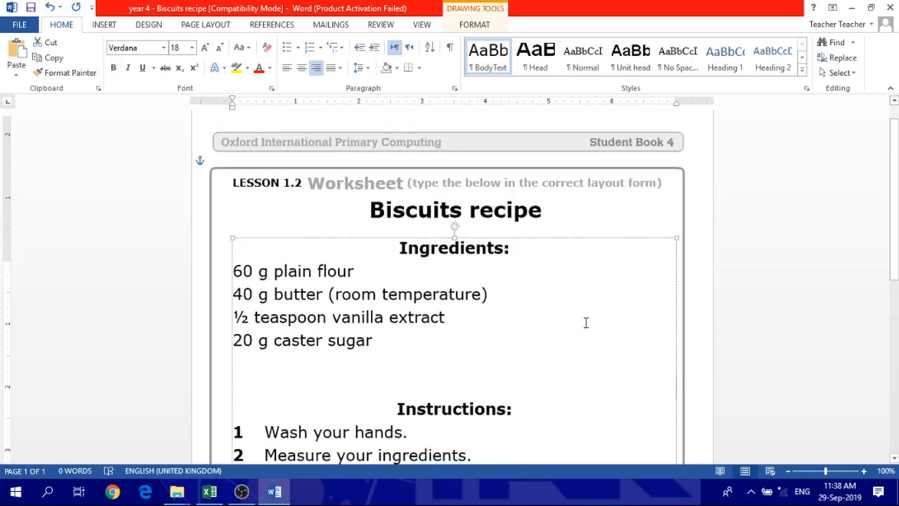
scroll("down", 3)
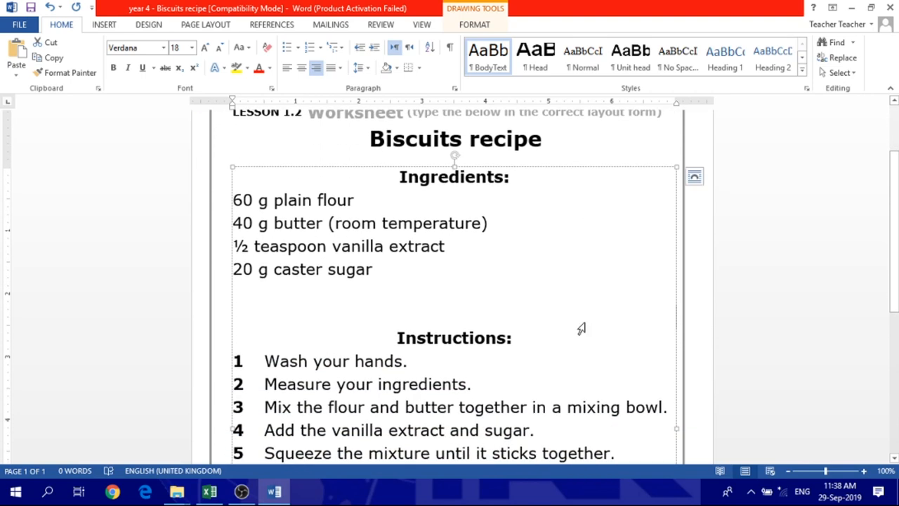
mouse_move(439, 195)
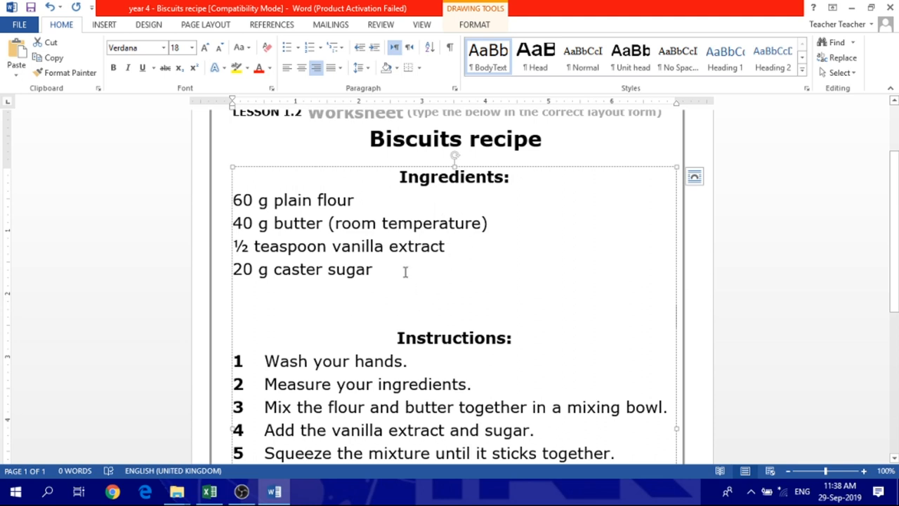
mouse_move(418, 246)
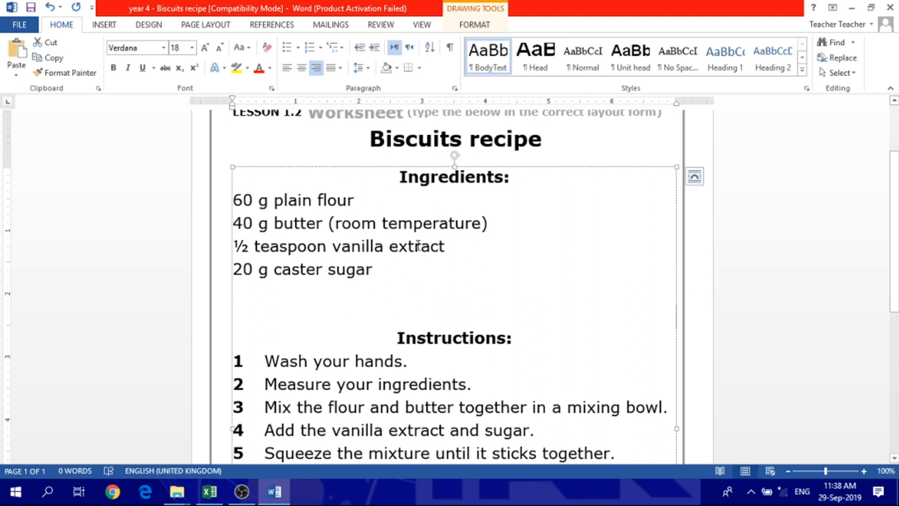
mouse_move(382, 245)
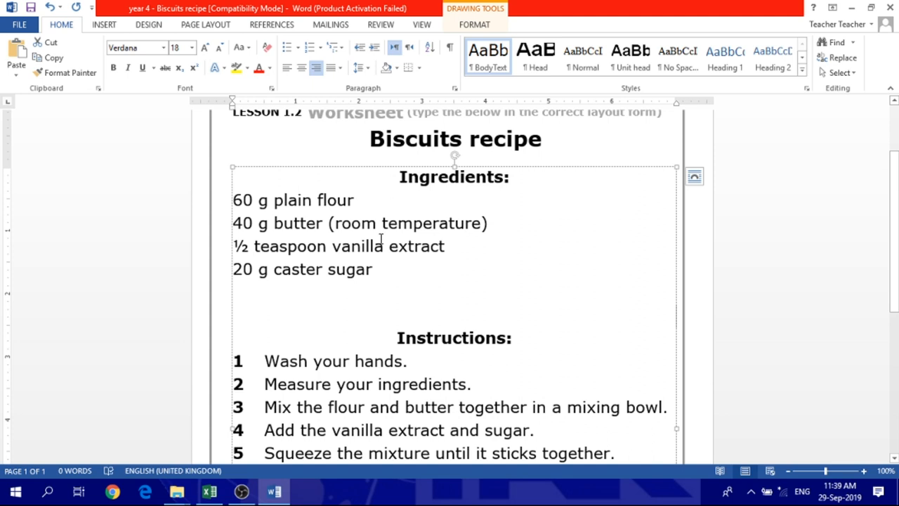
mouse_move(295, 267)
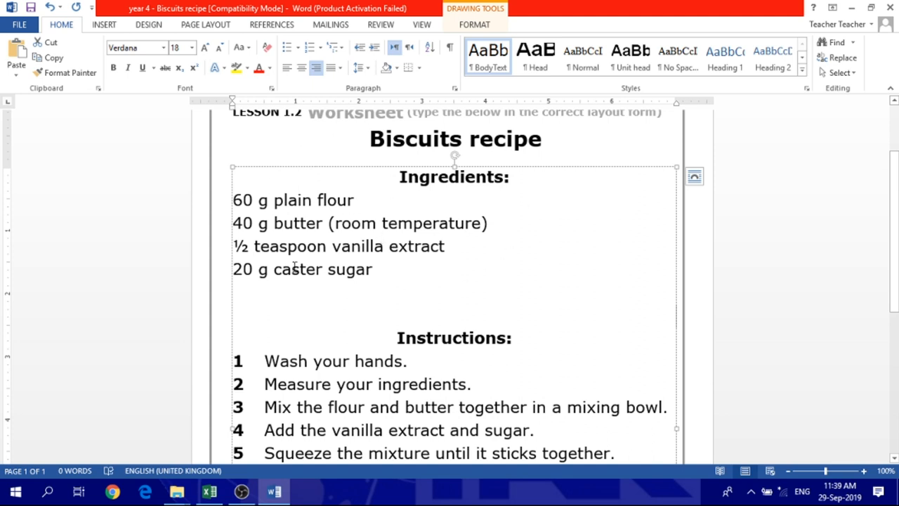
mouse_move(431, 262)
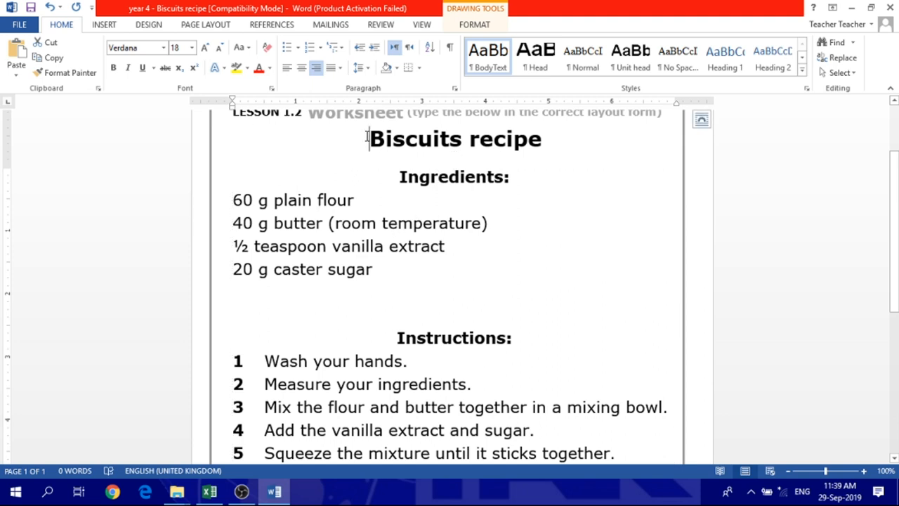
double_click(455, 138)
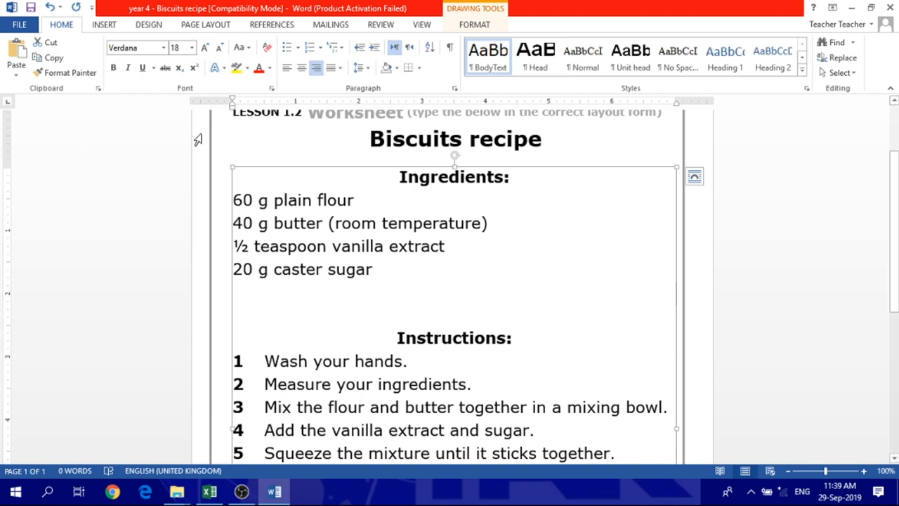
left_click(19, 24)
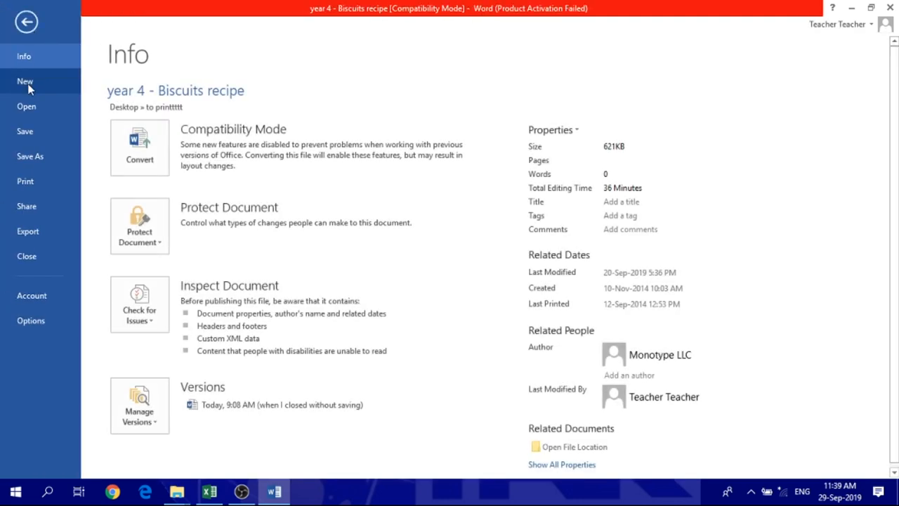
mouse_move(25, 182)
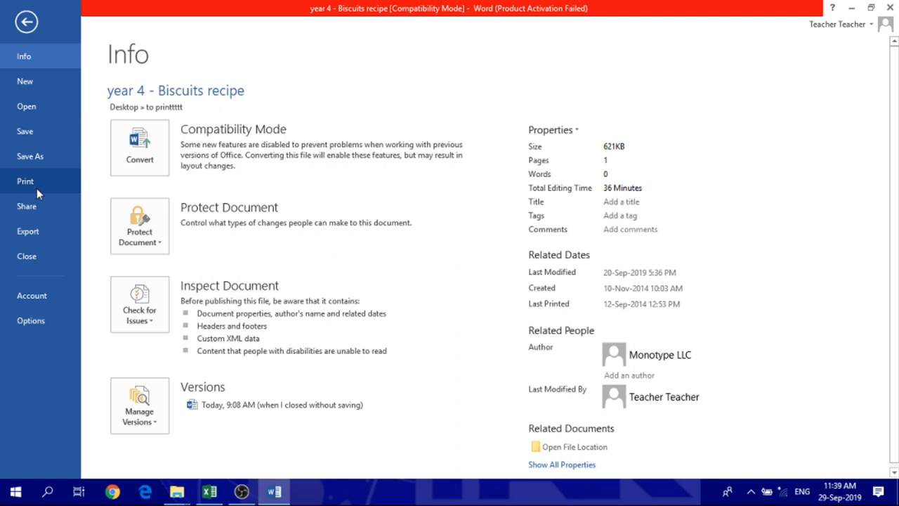
mouse_move(26, 21)
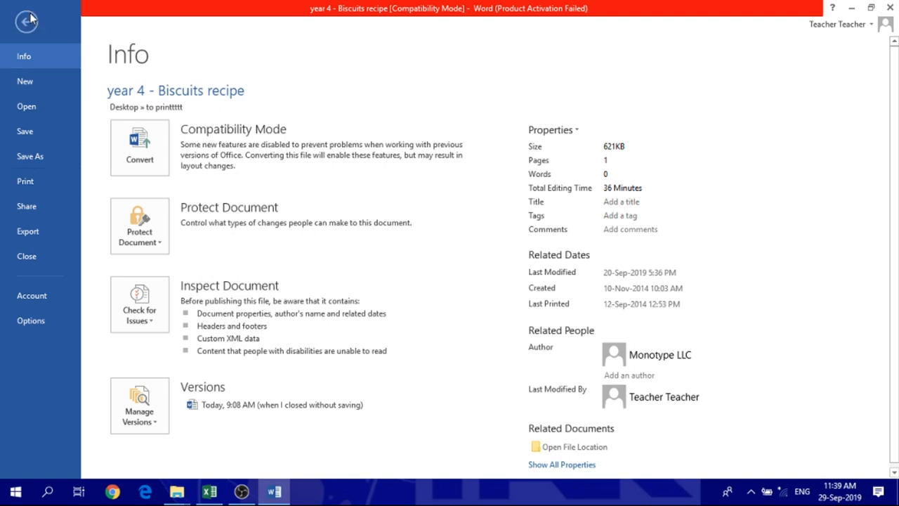
left_click(27, 20)
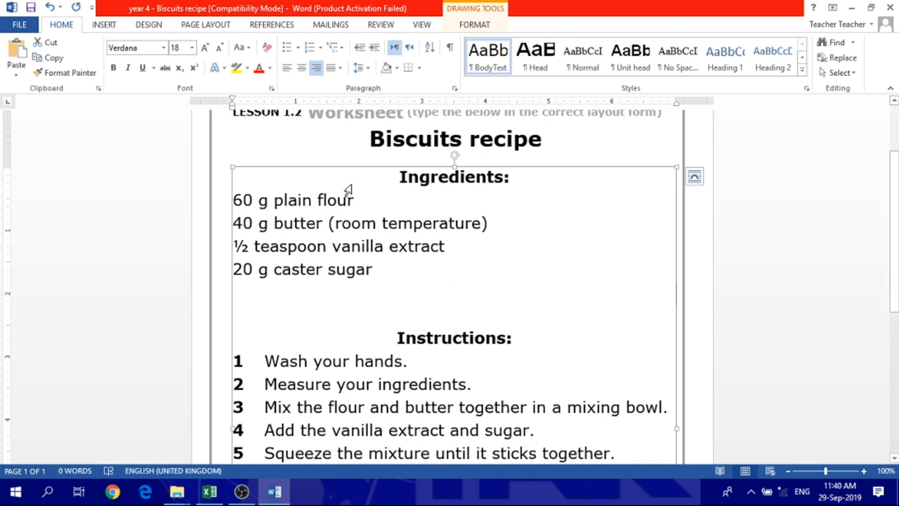
mouse_move(395, 190)
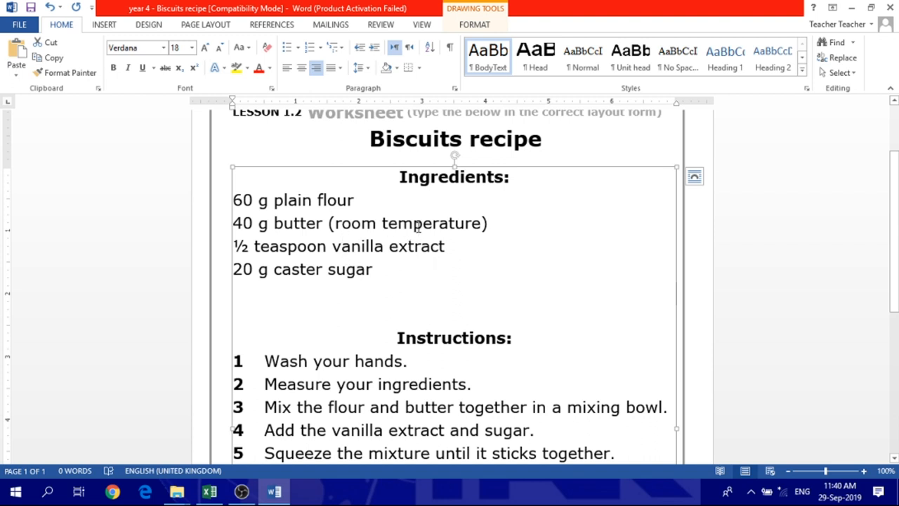
mouse_move(385, 102)
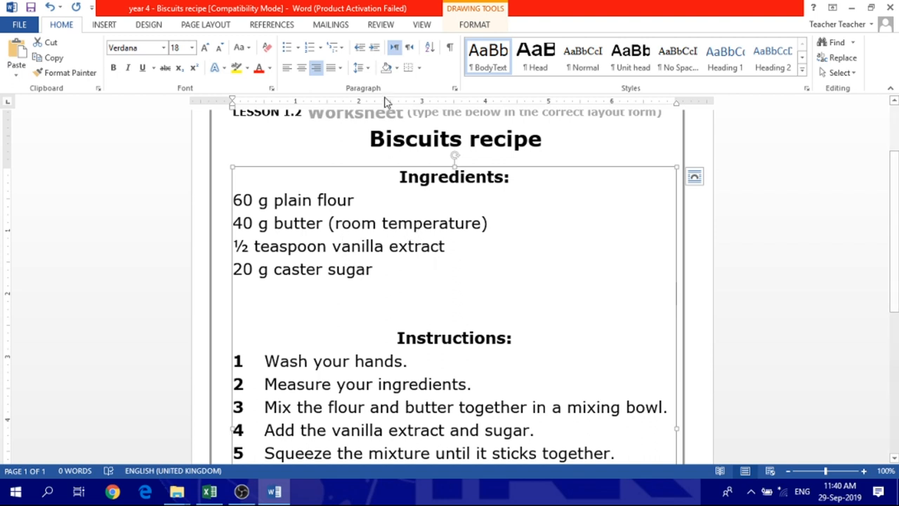